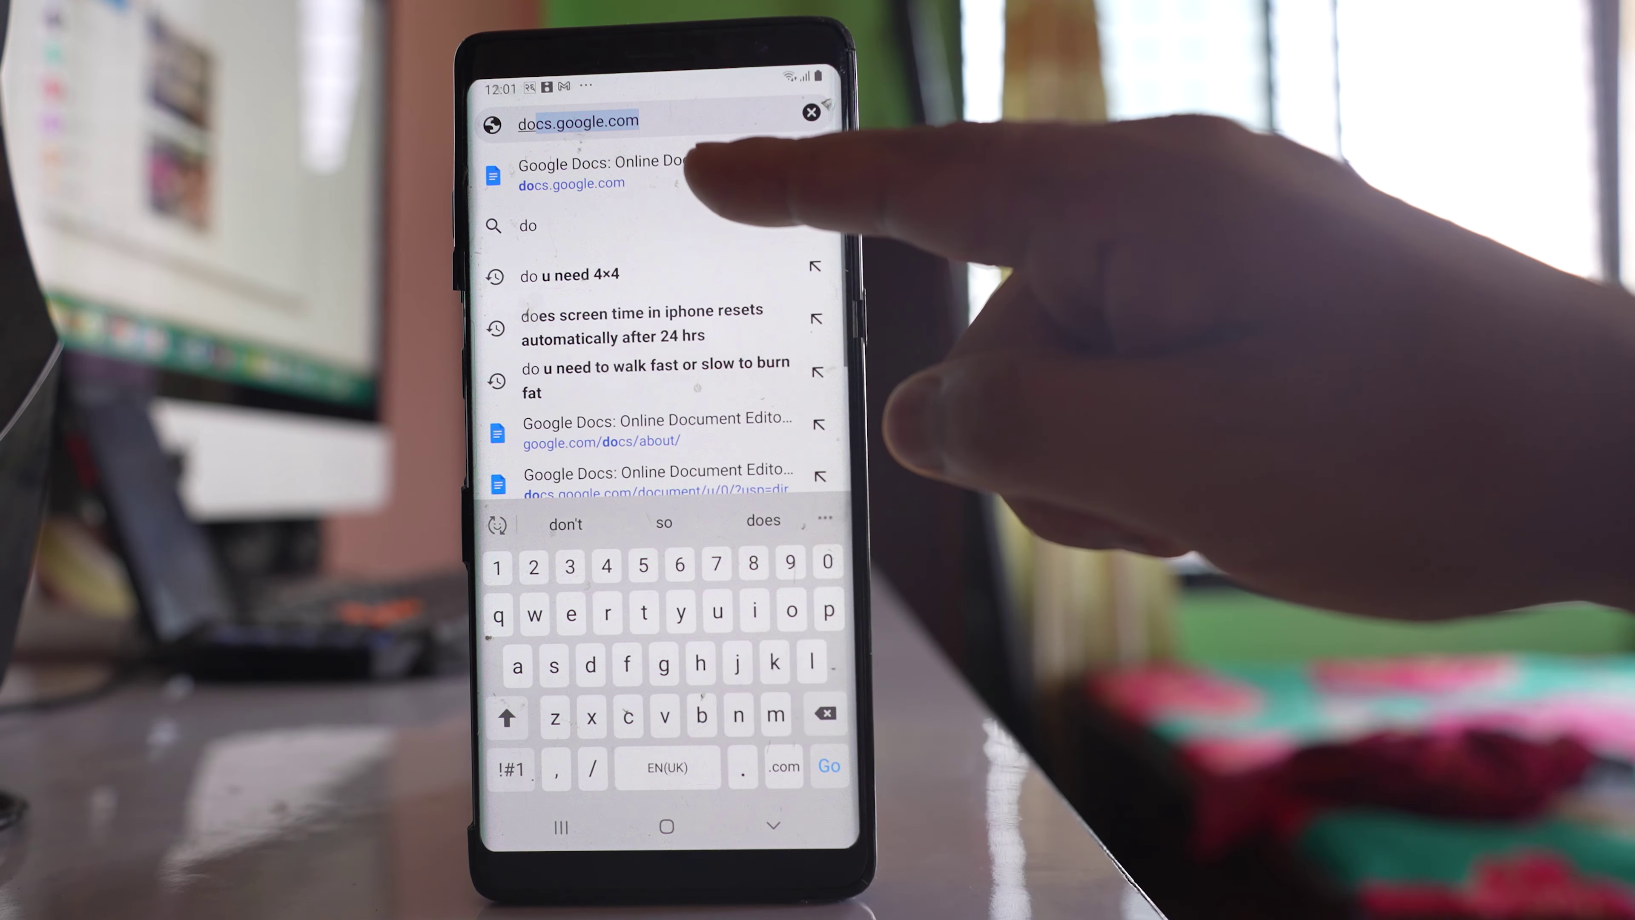
Go to docs.google.com from the Chrome address-bar suggestion
click(601, 172)
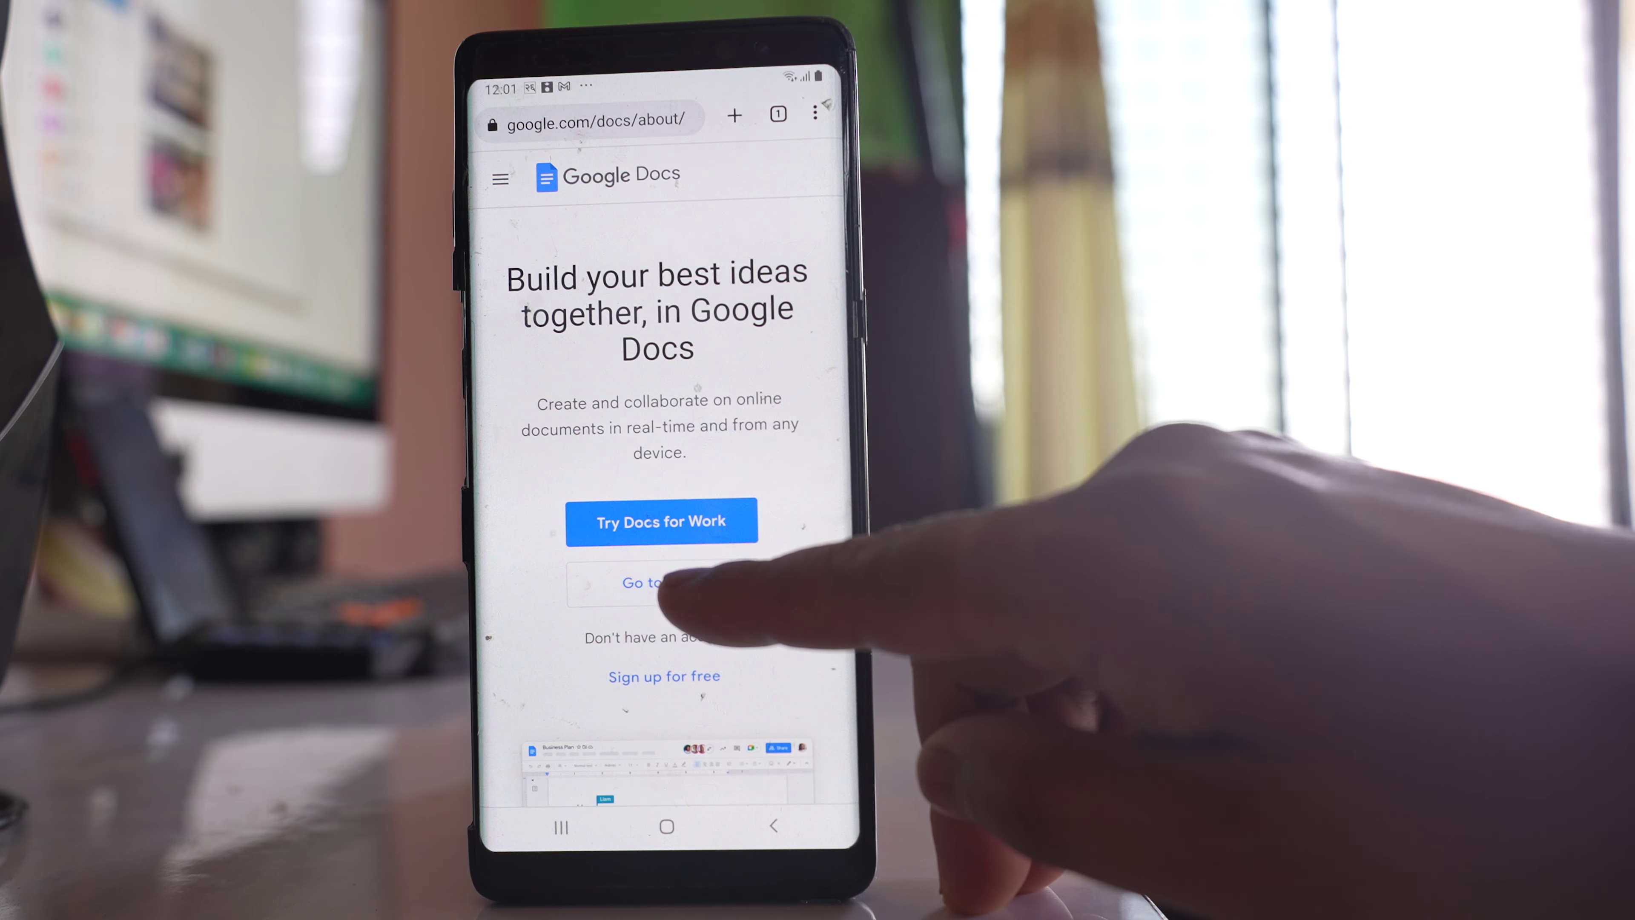
Enter the Docs document list via 'Go to Docs' on the about page
click(661, 584)
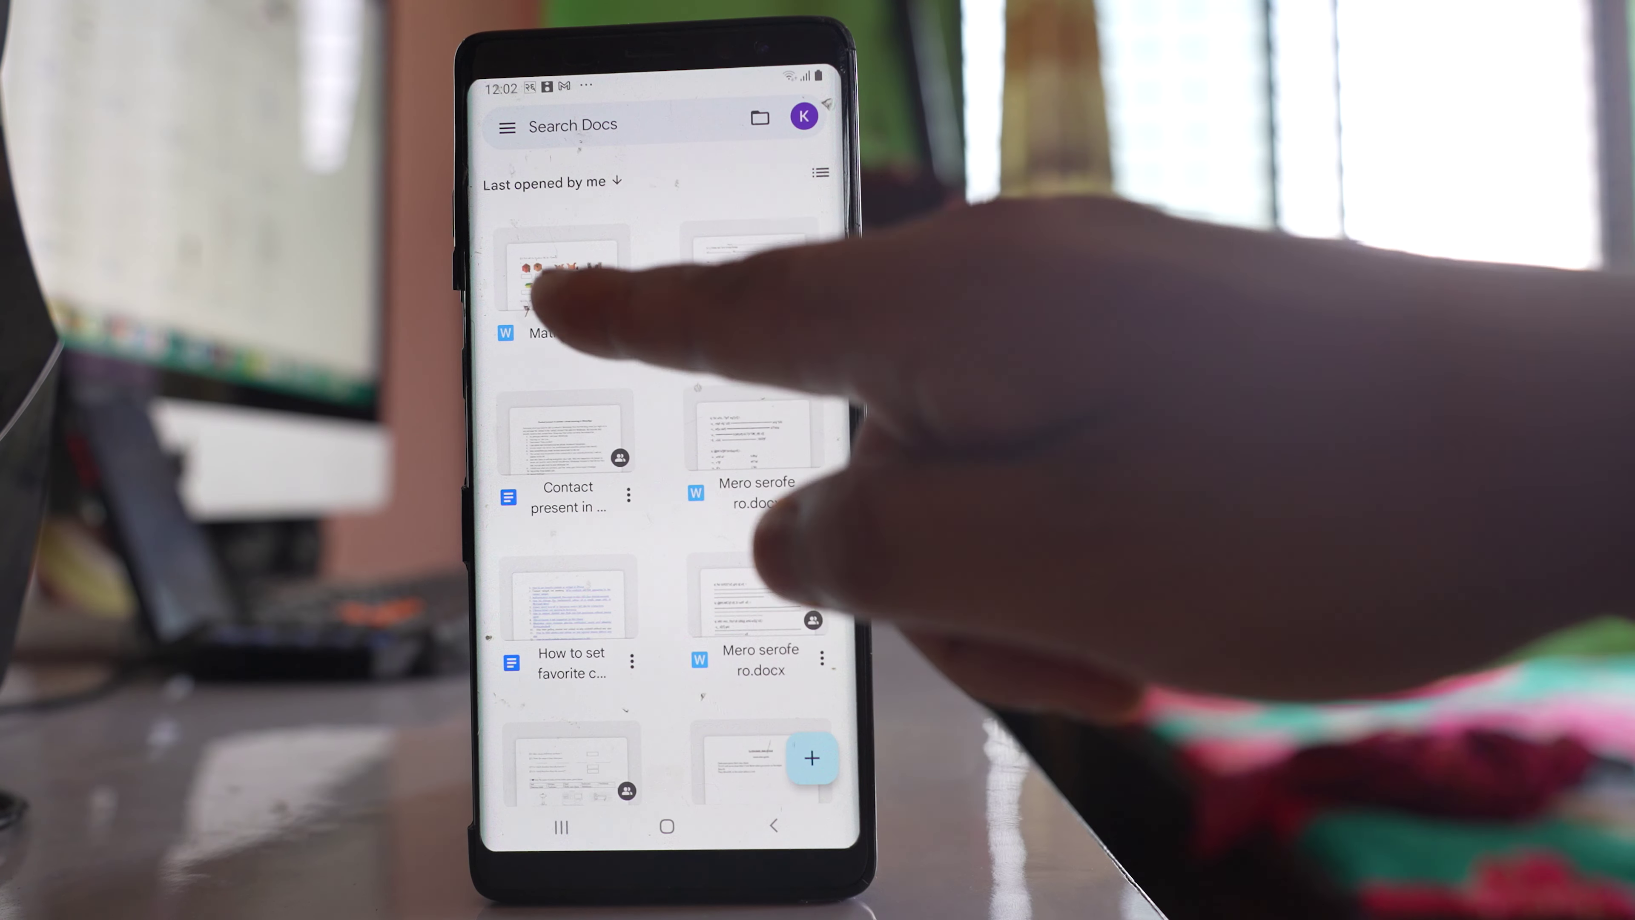
Copy the image from the first document and launch Samsung Notes from the app drawer
click(558, 272)
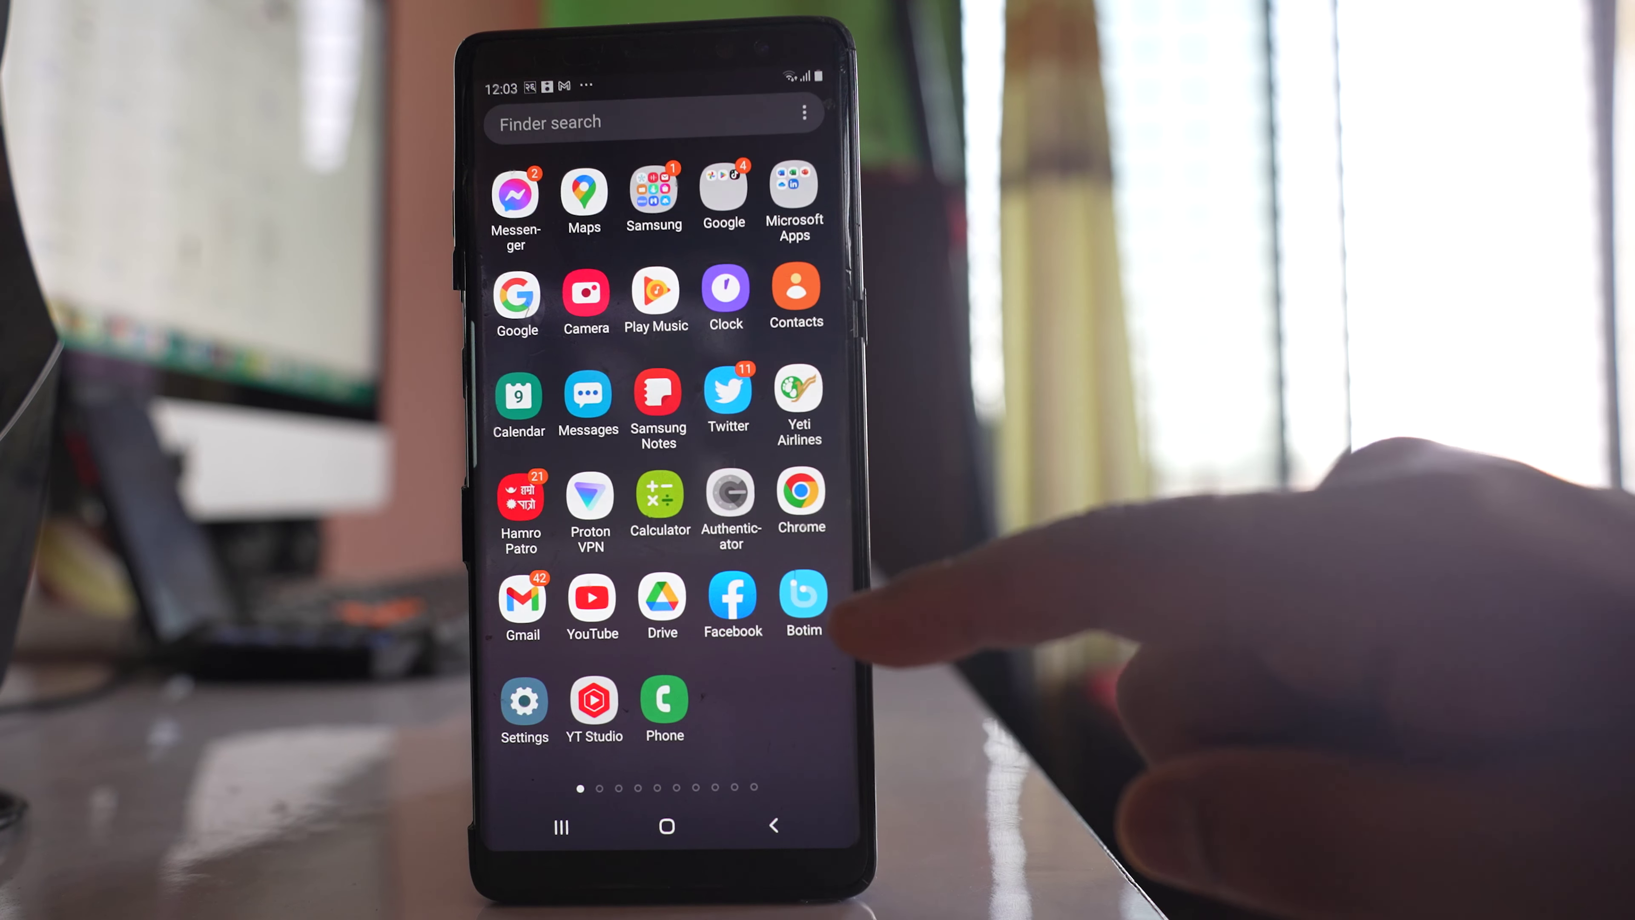
click(657, 391)
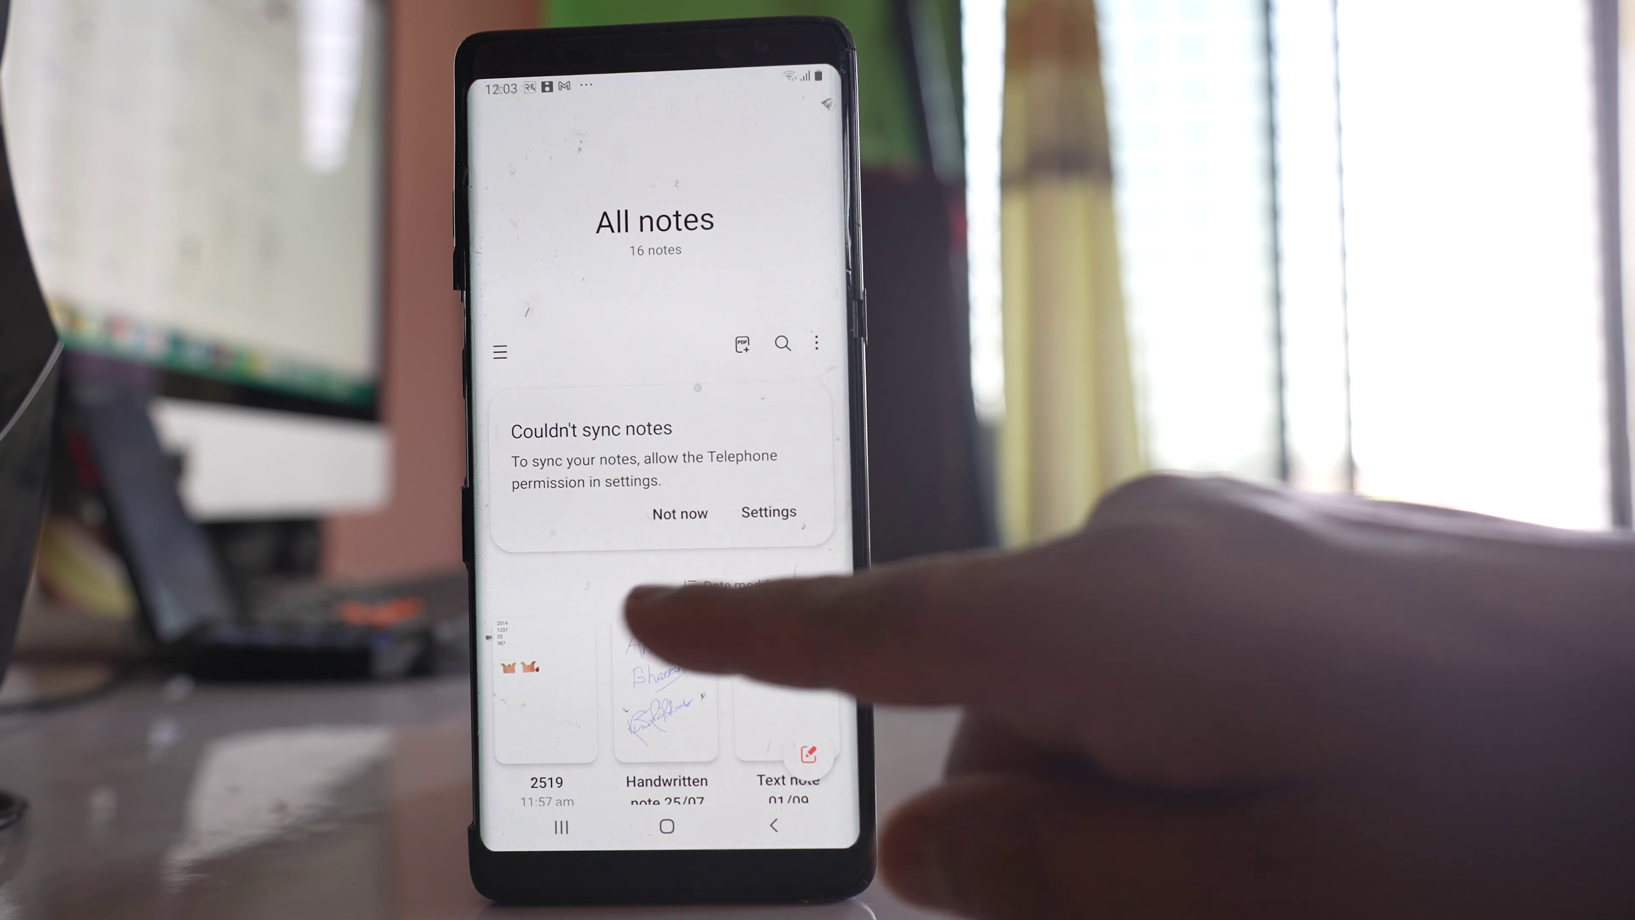
Paste the copied box picture into note 2519 and show its more-options menu
click(541, 684)
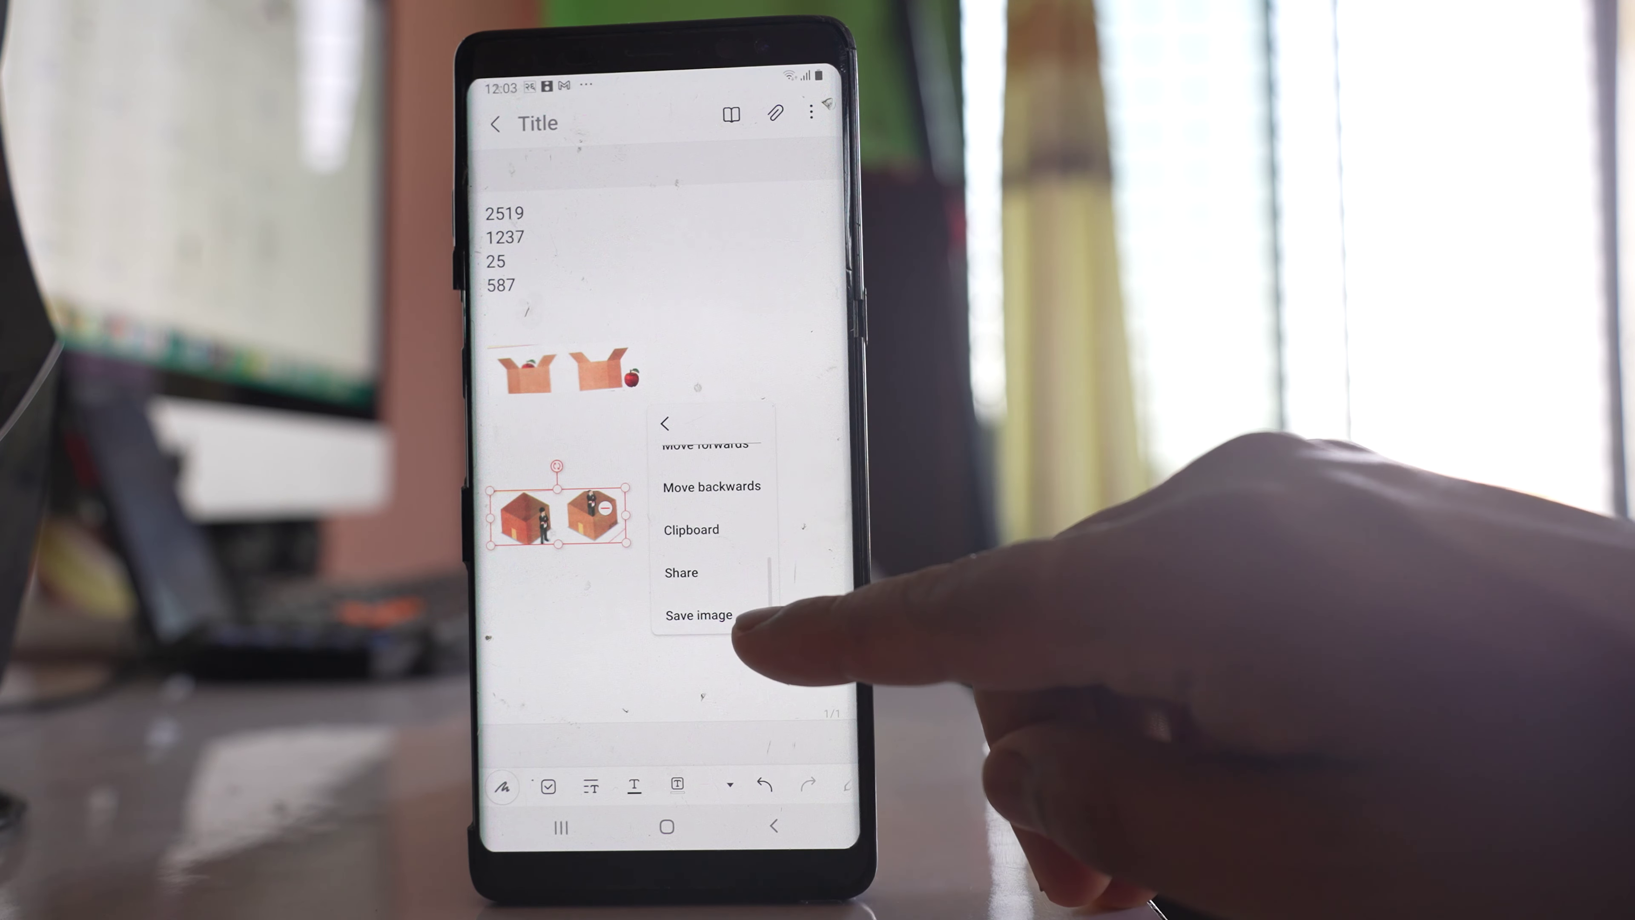
Save the pasted picture to the gallery and browse the Gallery Albums list
click(699, 615)
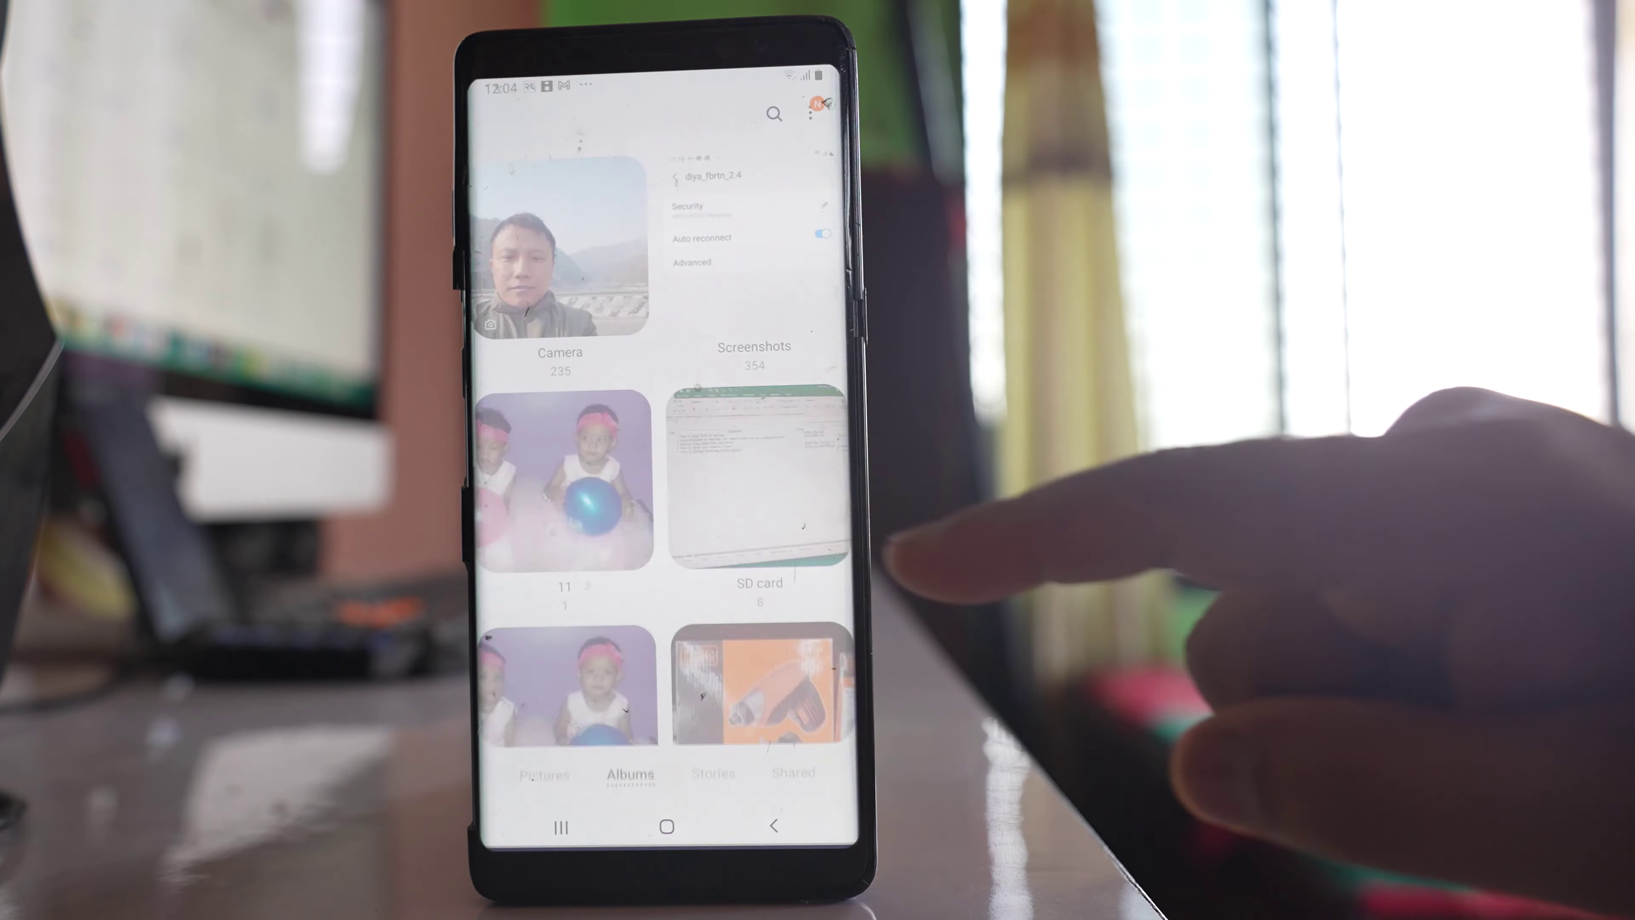
scroll(down, 3)
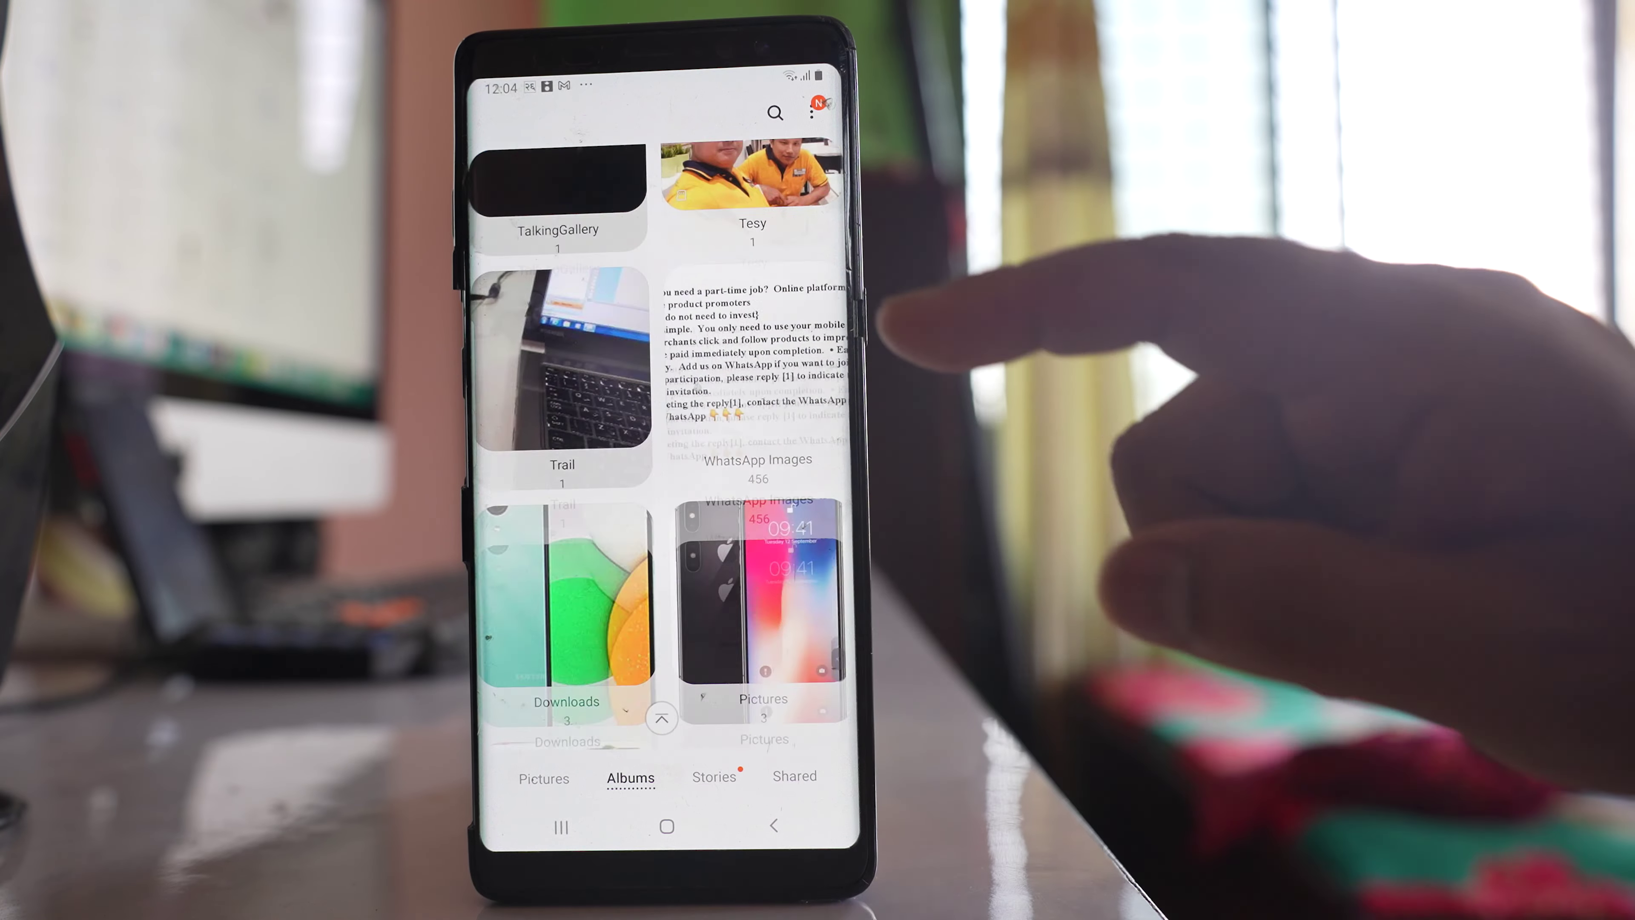